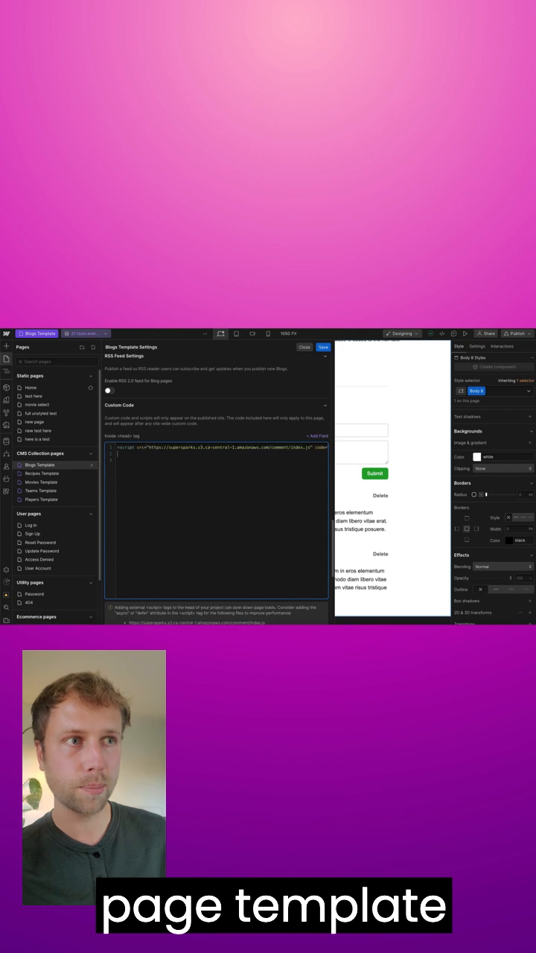
Save the Blogs Template page settings containing the comment script in the head code
left_click(305, 347)
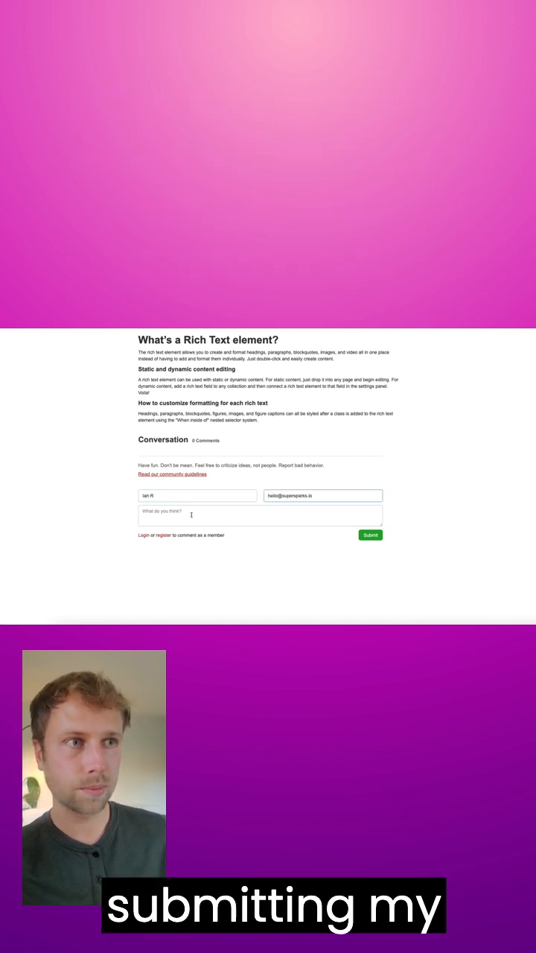
Submit the comment 'Amazing article! Keep up the good work!' on the live post
type("Amazing article! Keep u")
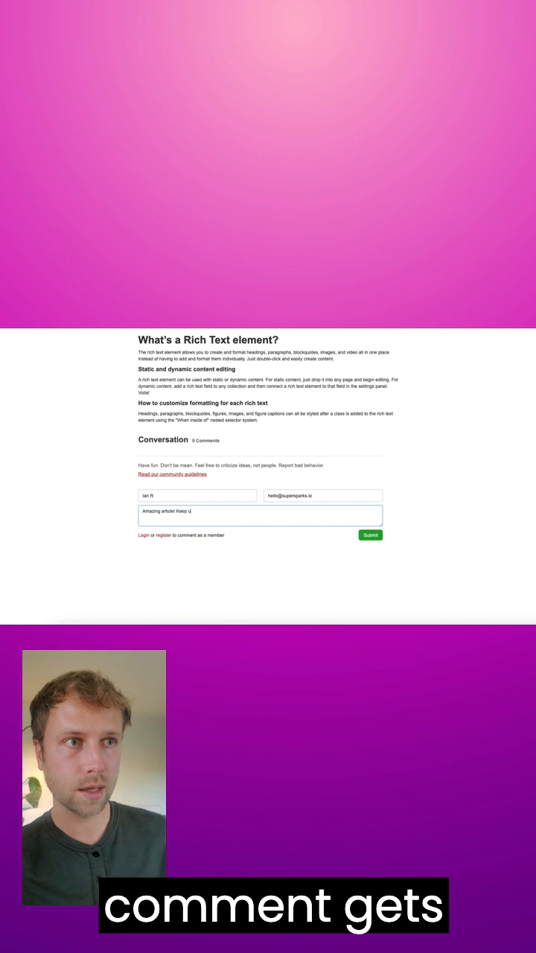
left_click(370, 535)
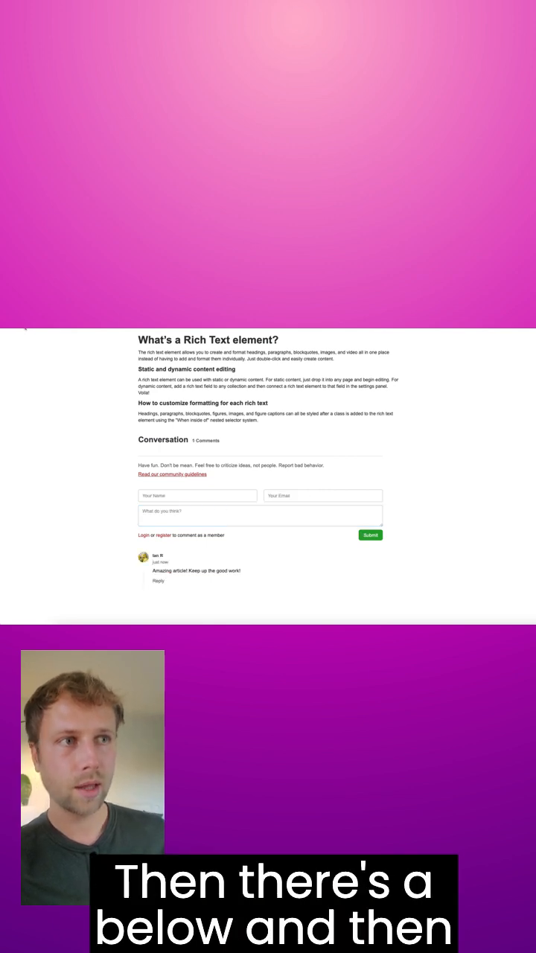